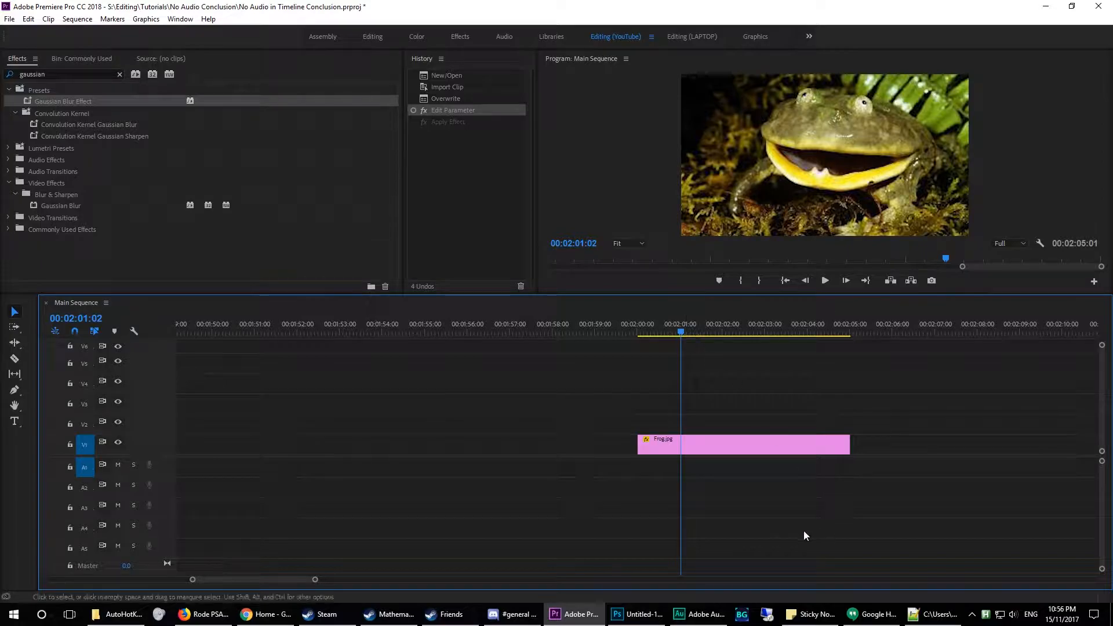
mouse_move(575, 393)
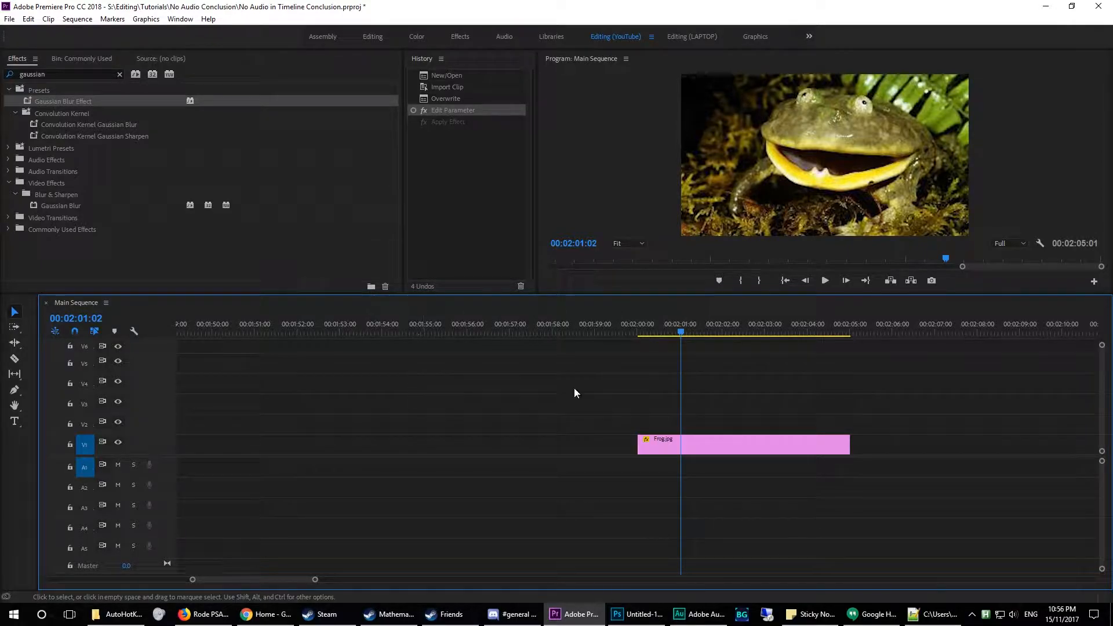
mouse_move(699, 417)
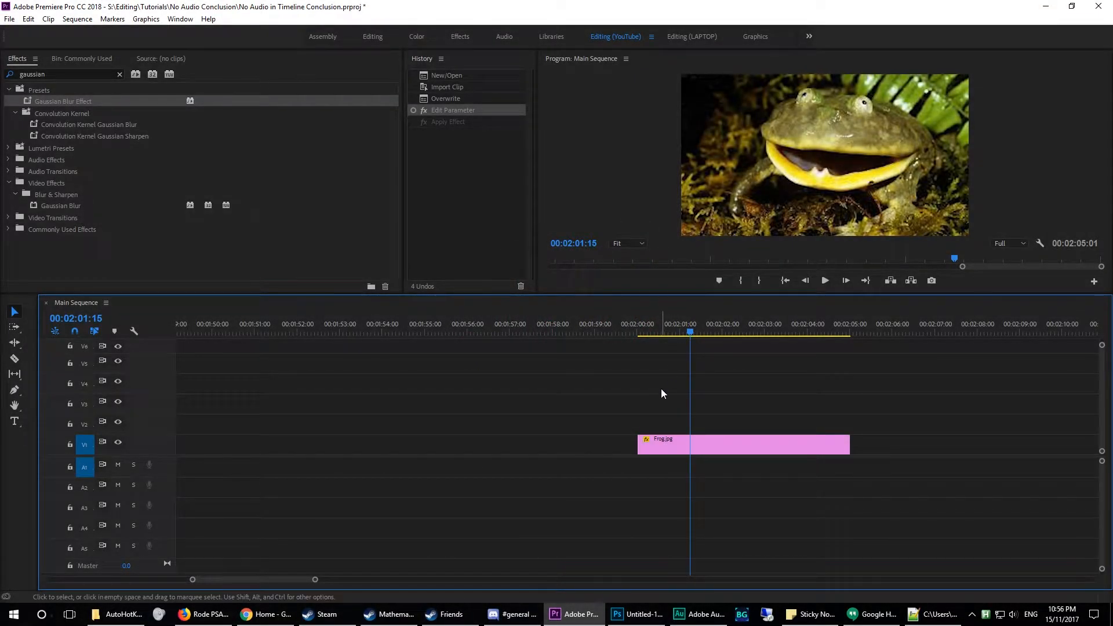
Razor-cut the Frog.jpg clip on V1 into two pieces
click(715, 331)
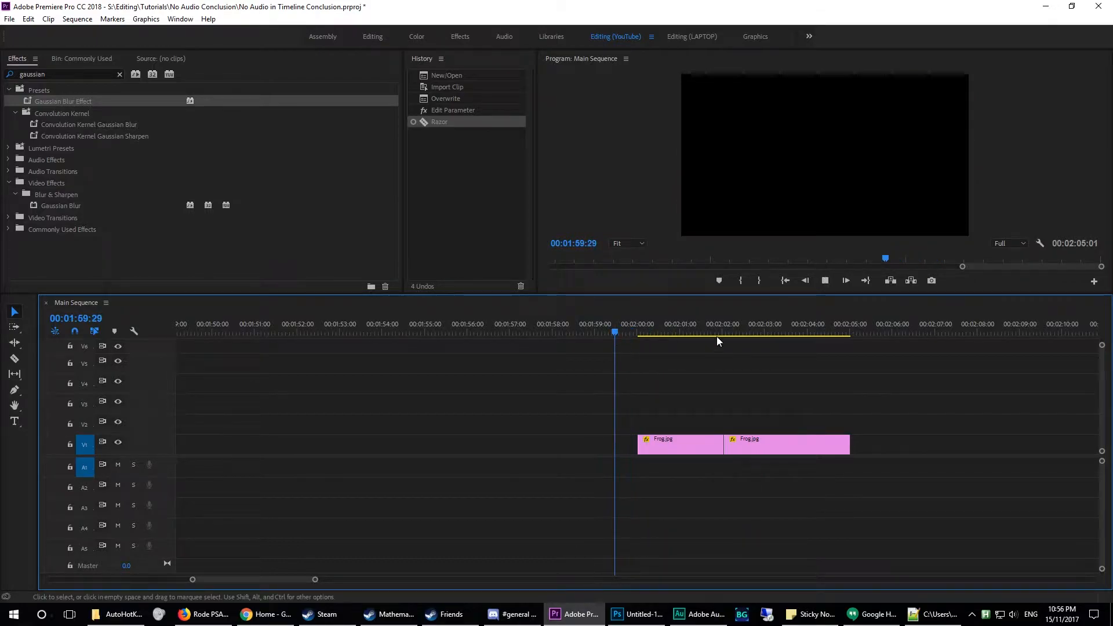
click(692, 332)
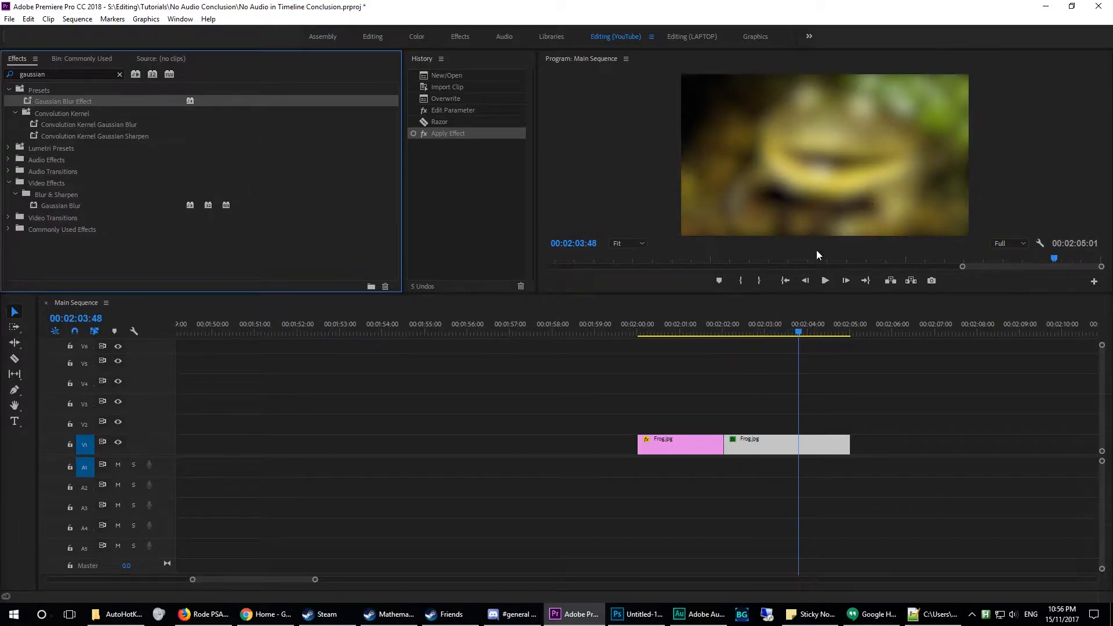
click(765, 332)
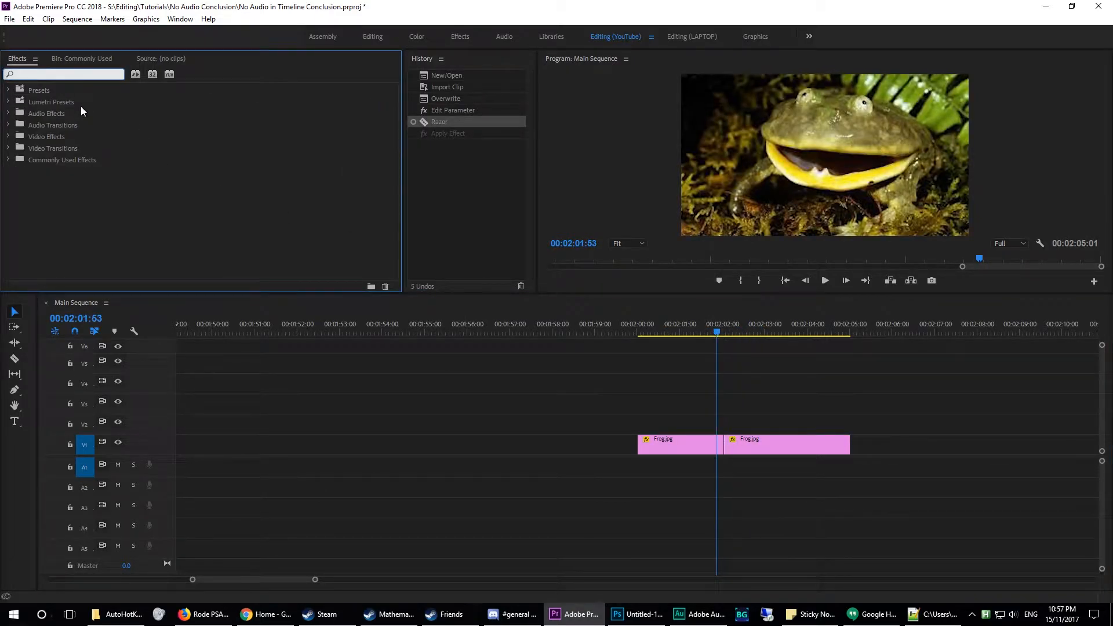
Find Gaussian Blur by searching 'gau' and show the layout with Effect Controls
text(gau)
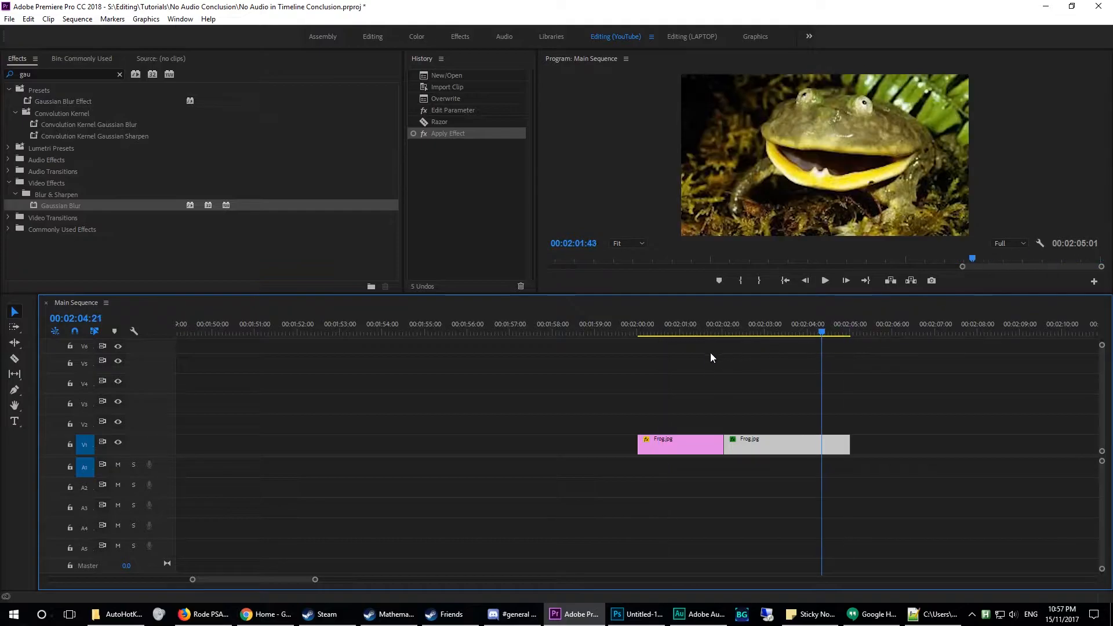
click(750, 333)
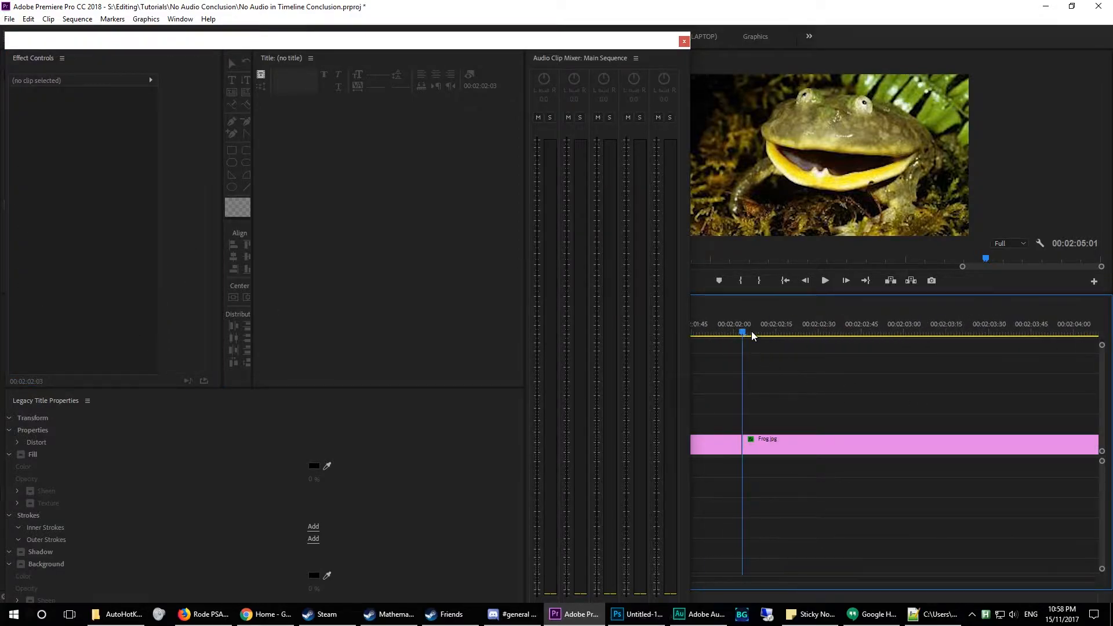
Keyframe Blurriness on the second frog piece to ramp up to 25 with changed interpolation
click(843, 333)
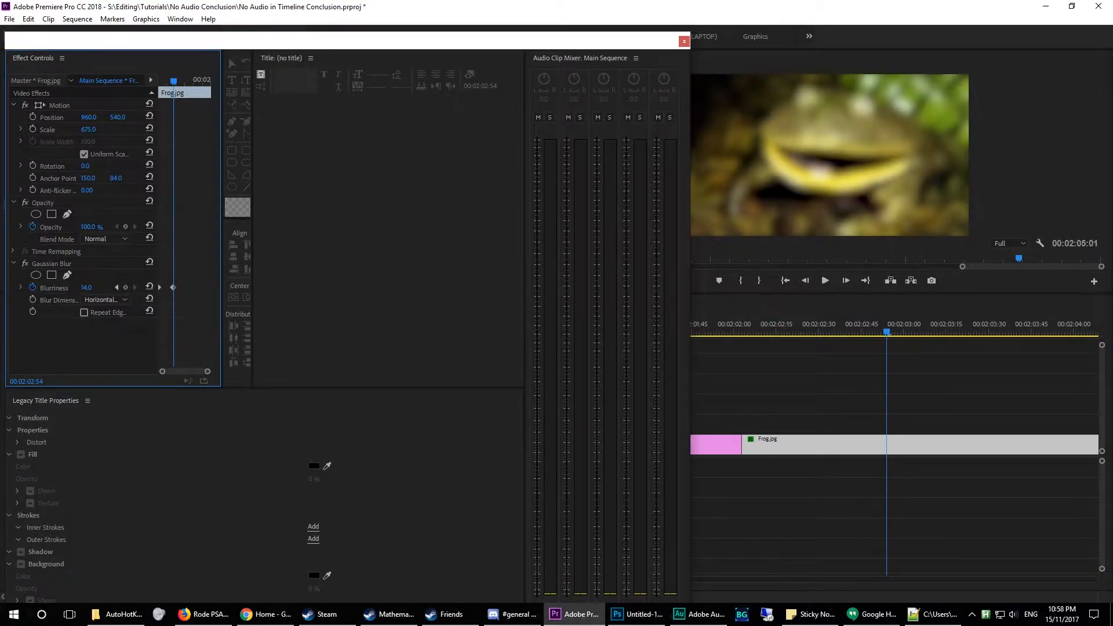
drag(88, 288, 97, 287)
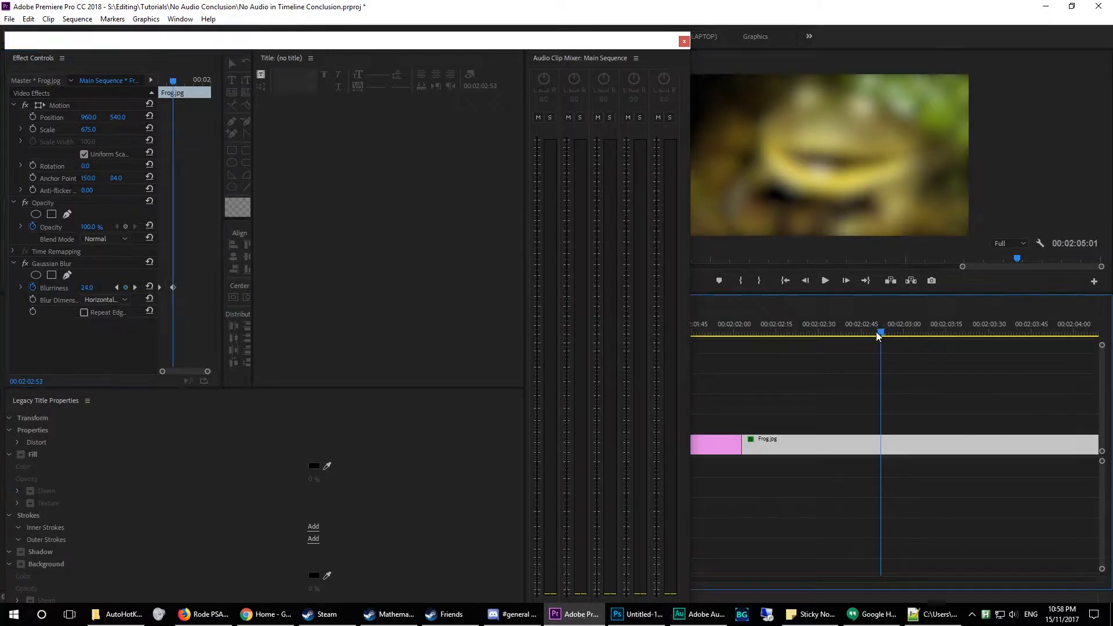
click(824, 279)
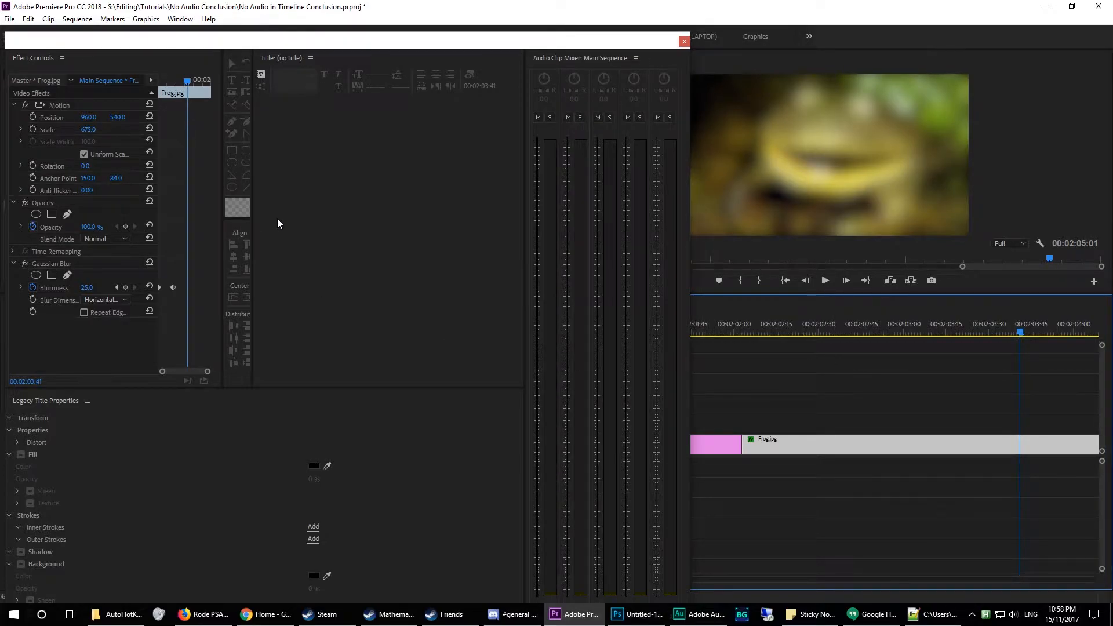
mouse_move(182, 299)
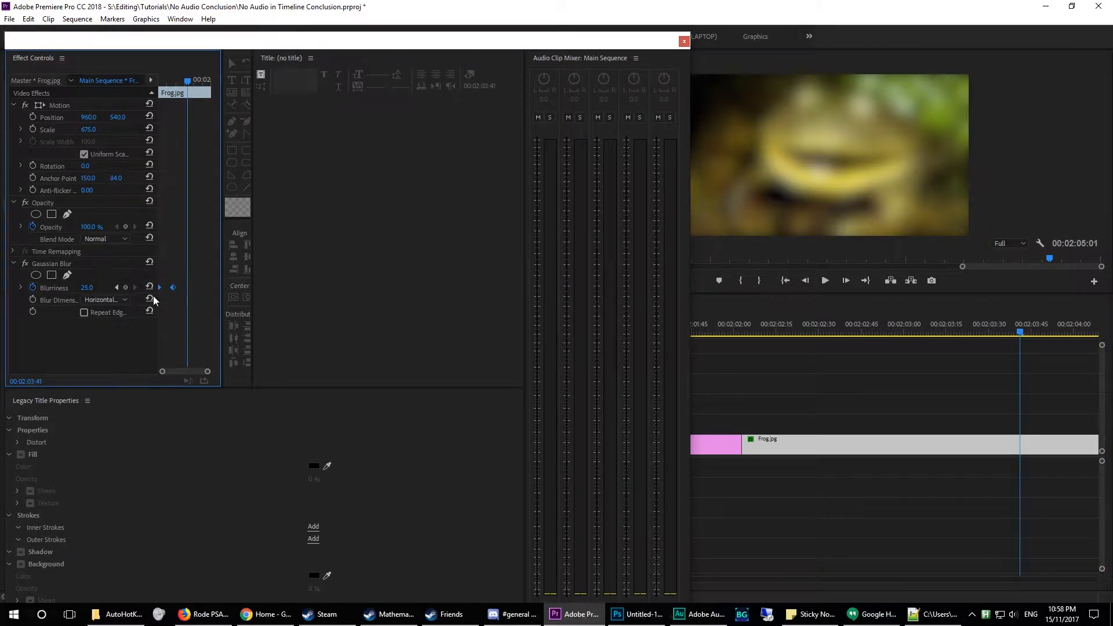
right_click(160, 286)
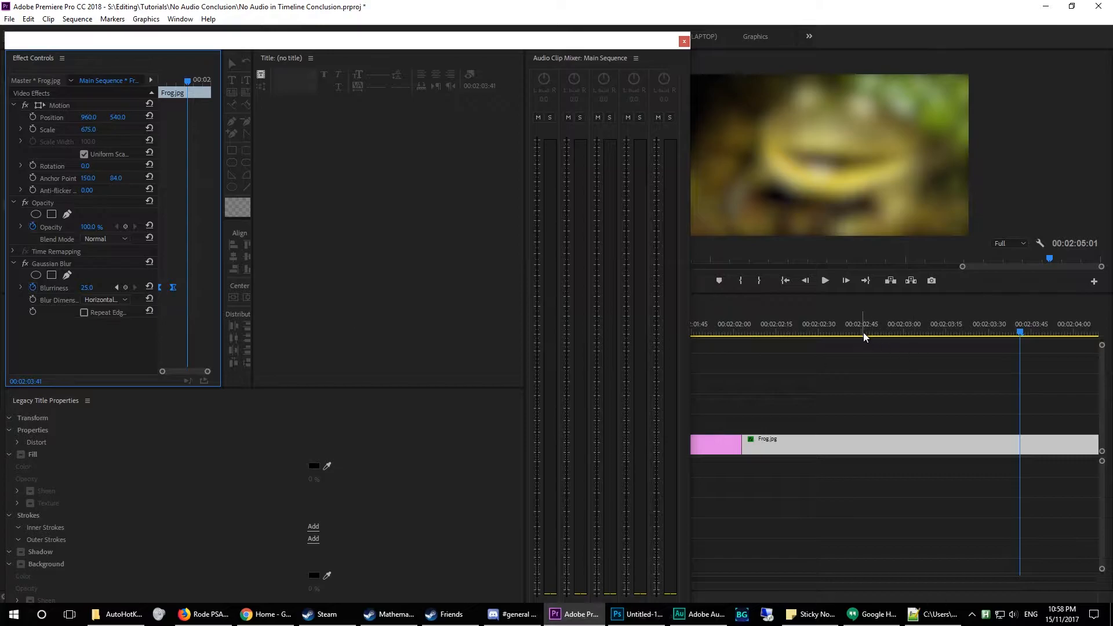
click(823, 279)
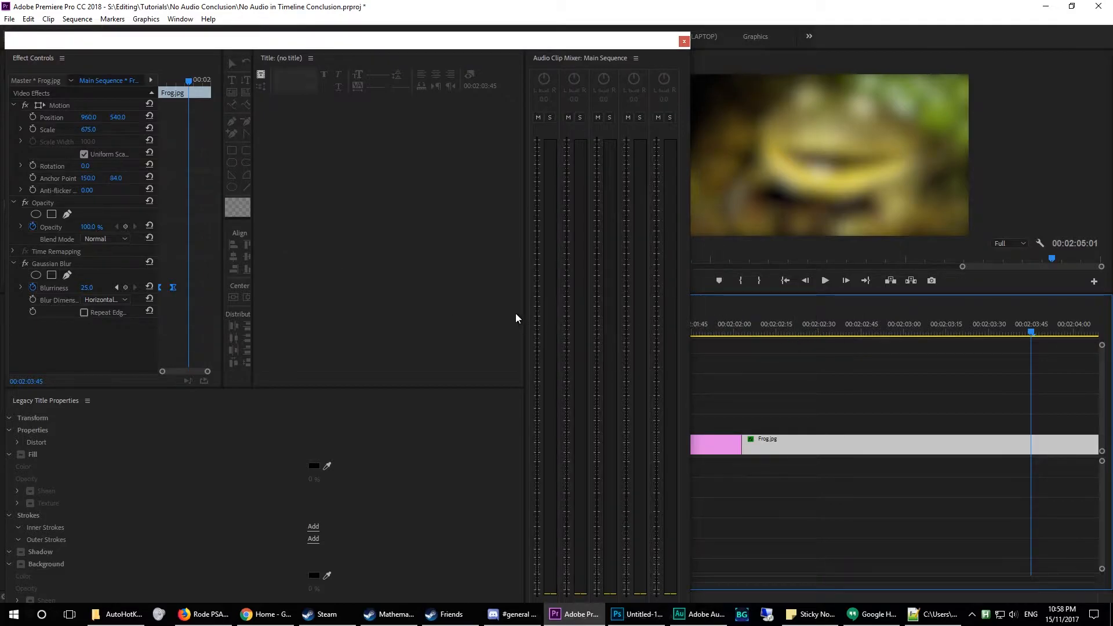
right_click(51, 264)
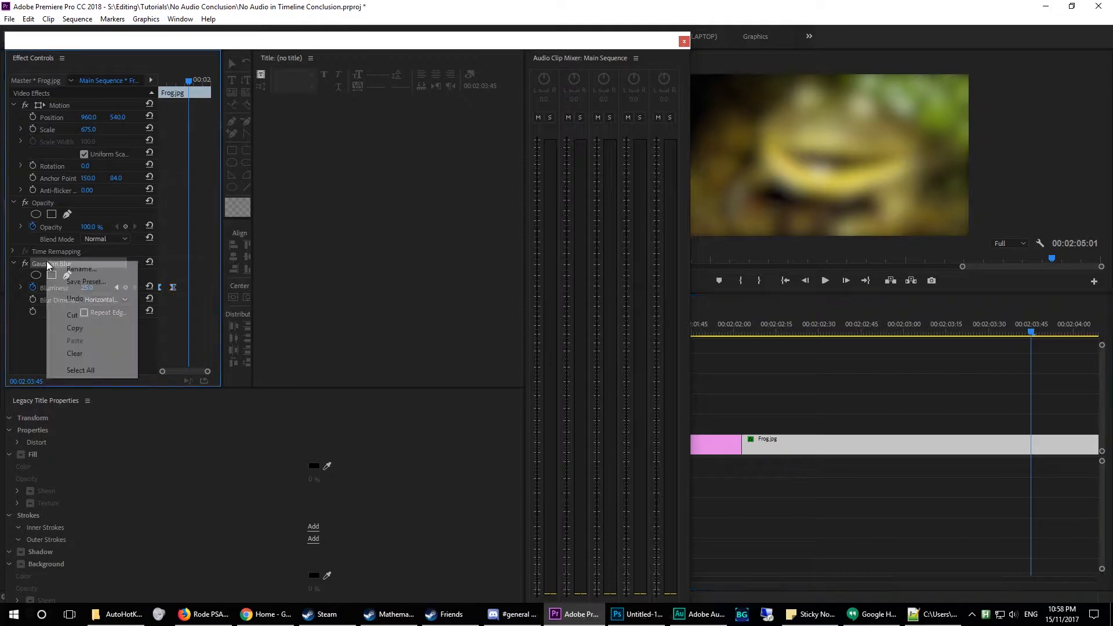
mouse_move(74, 281)
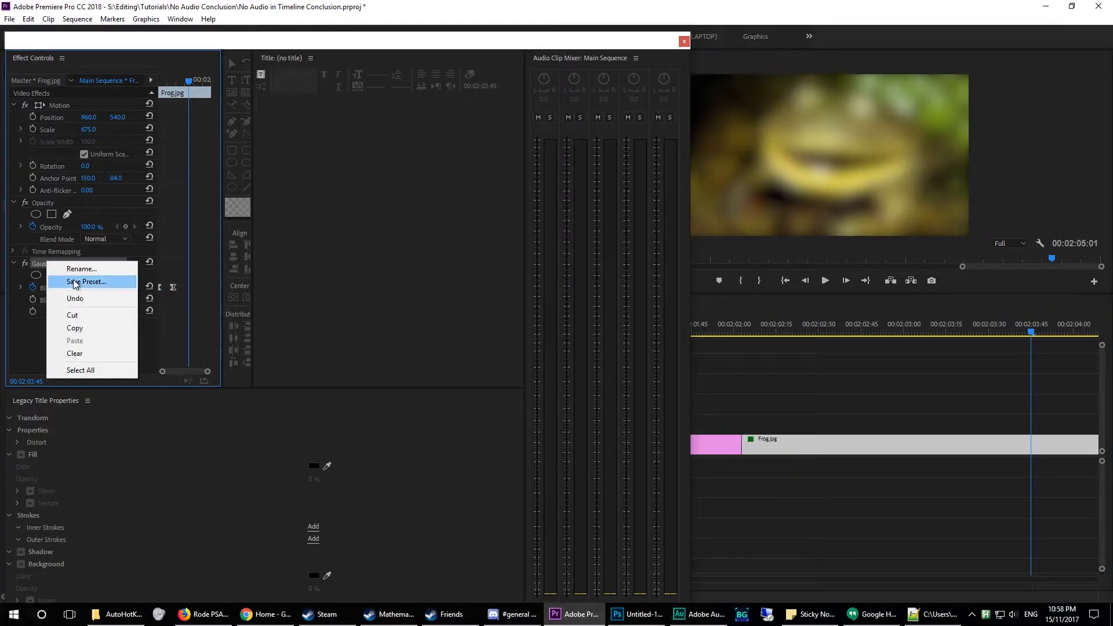
Save the keyframed Gaussian Blur as a preset and return to the Editing layout
click(87, 282)
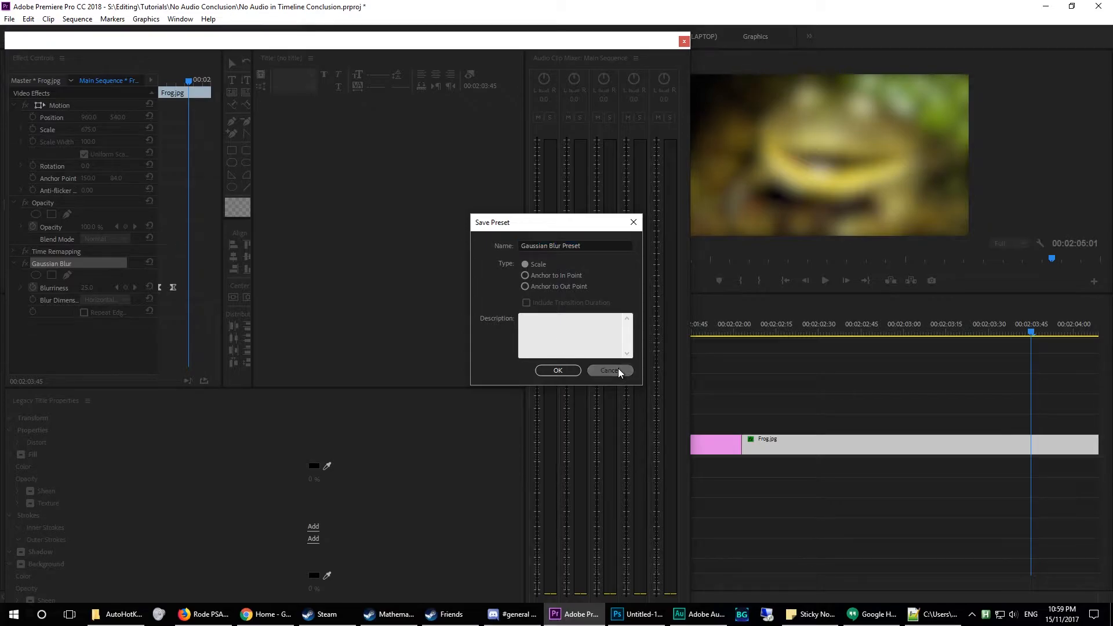
click(608, 370)
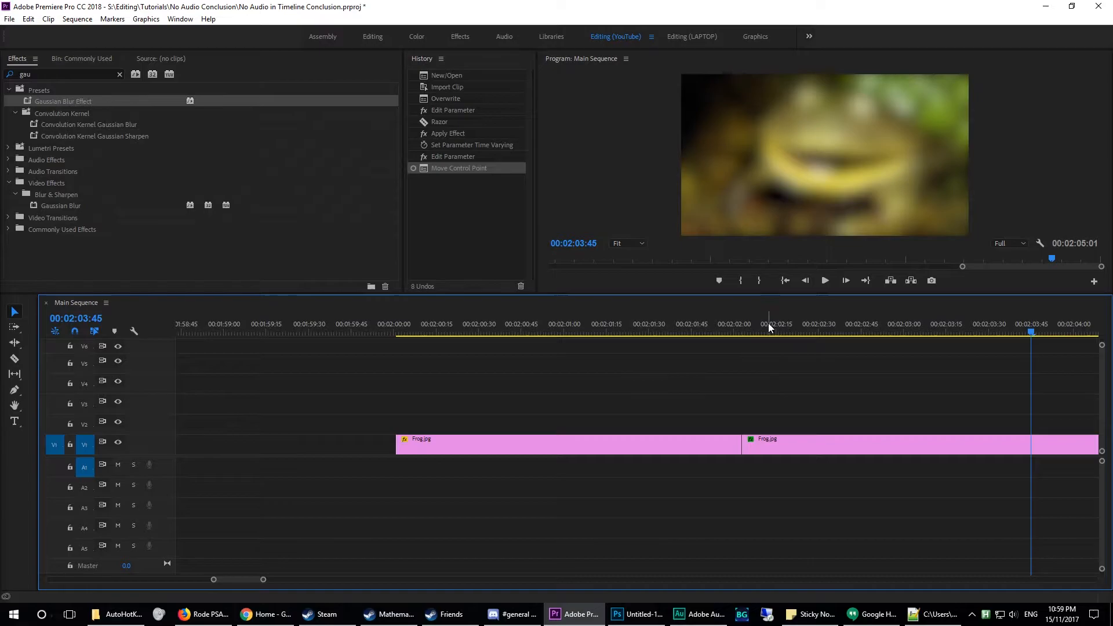
click(762, 328)
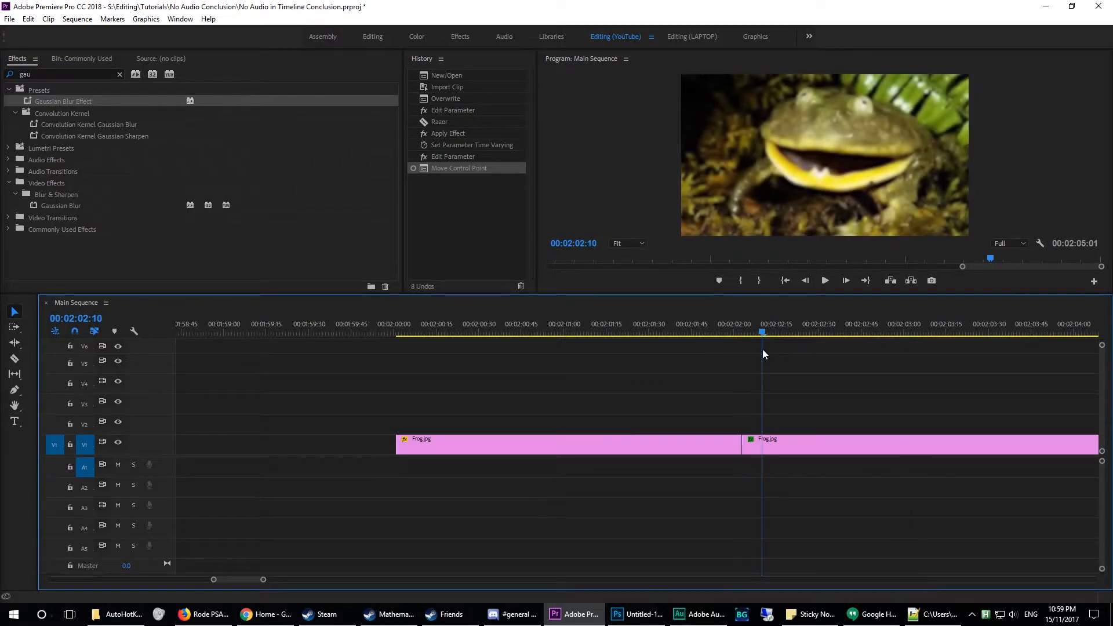
click(742, 331)
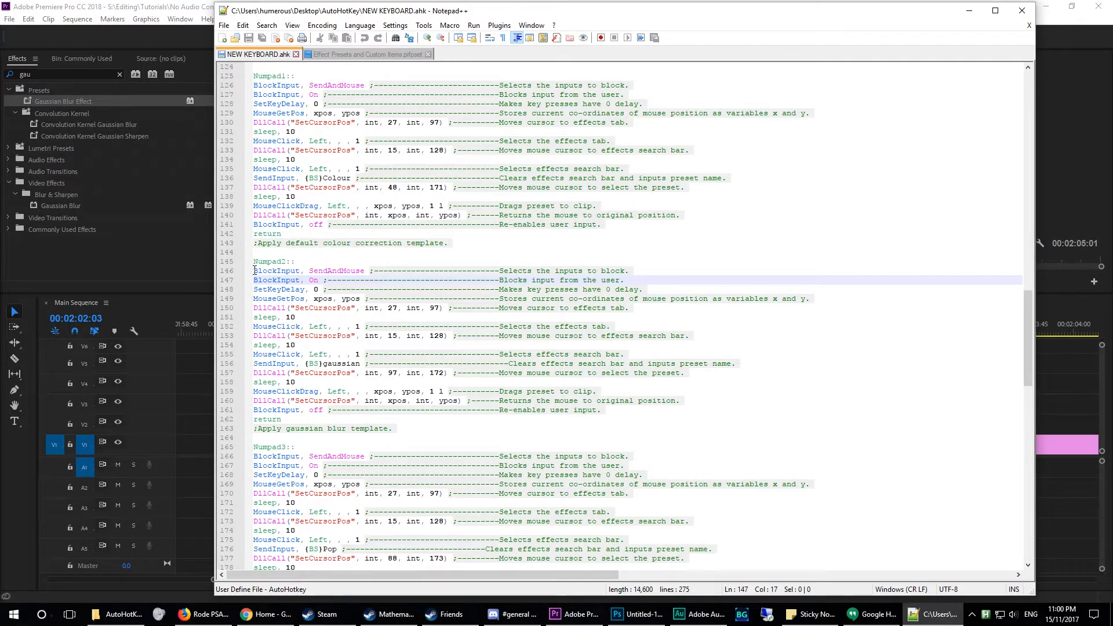
Highlight the Numpad2 hotkey block in NEW KEYBOARD.ahk that applies the blur preset
drag(254, 270, 635, 280)
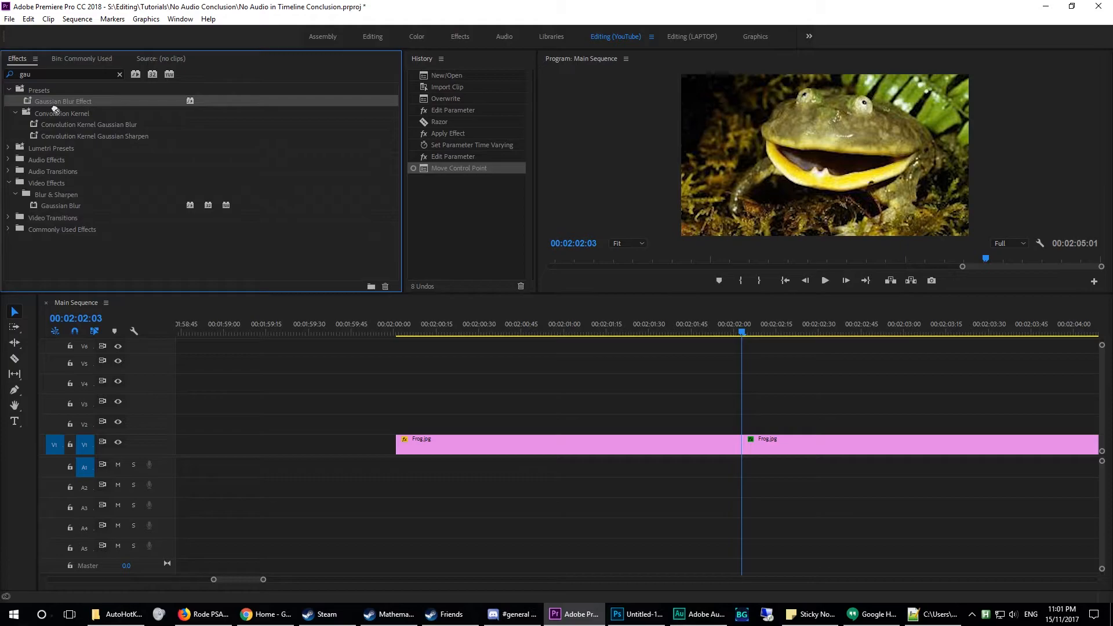
click(933, 615)
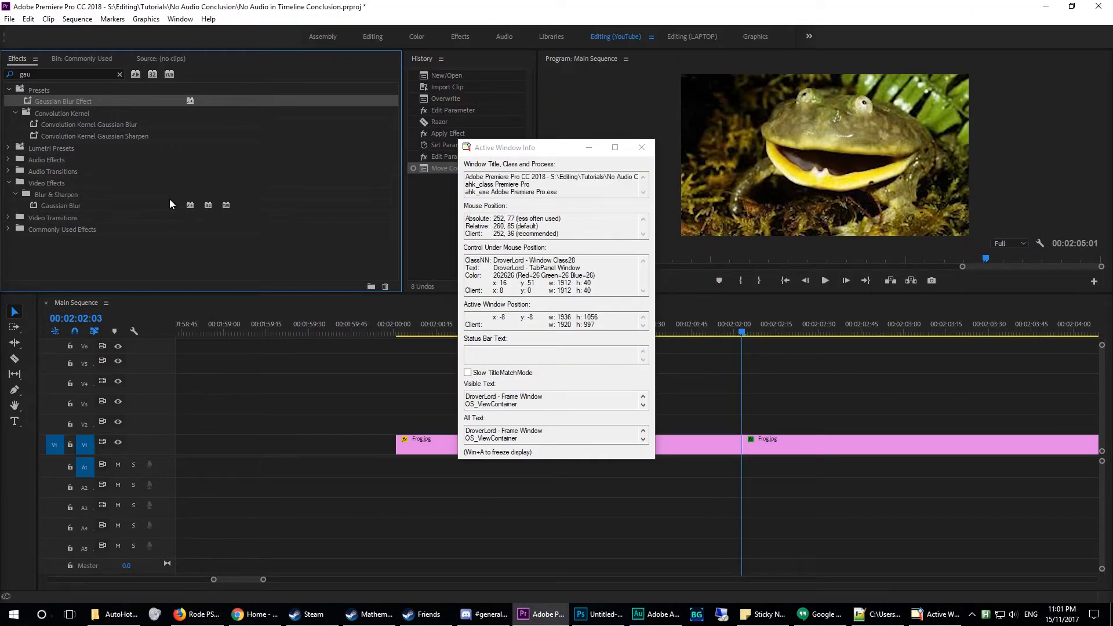
mouse_move(164, 236)
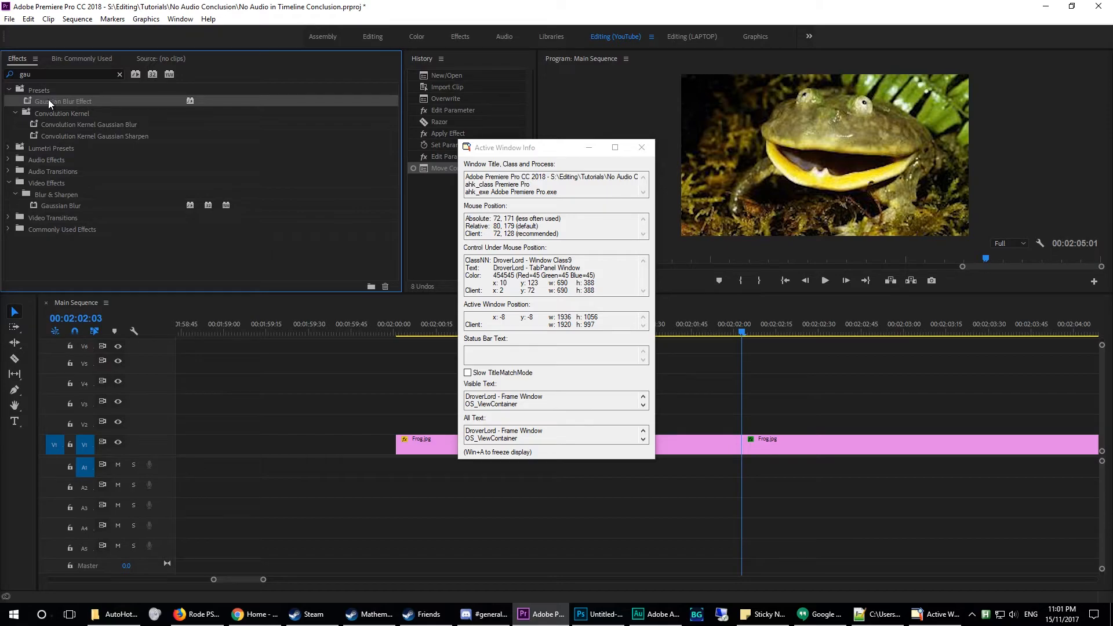
mouse_move(919, 619)
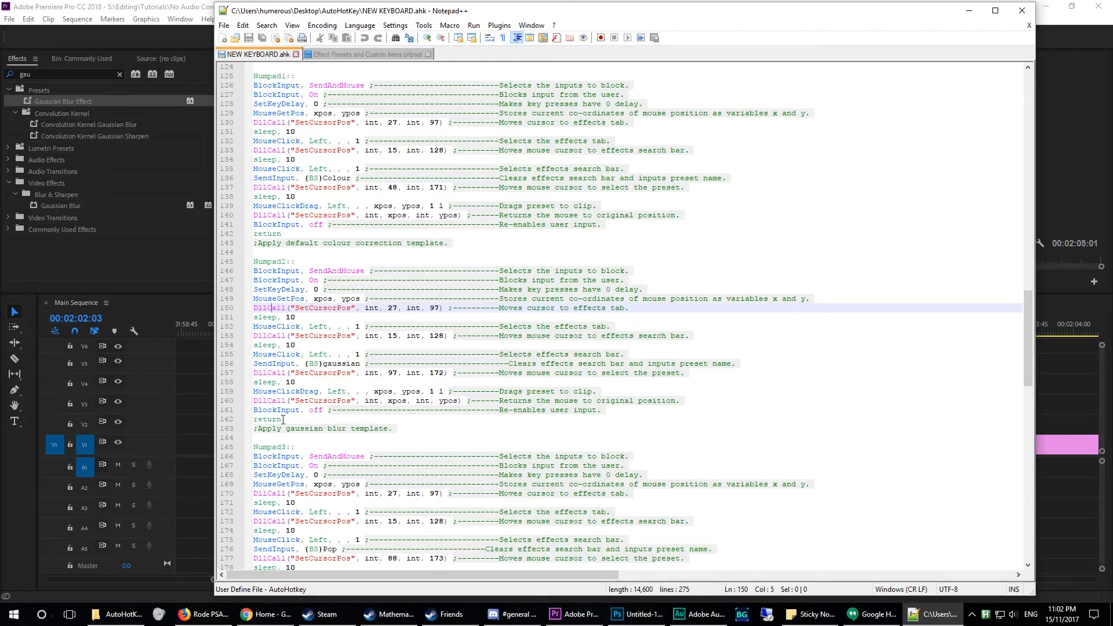
Close Window Spy after reading the preset's coordinates and bring Premiere Pro back
click(571, 615)
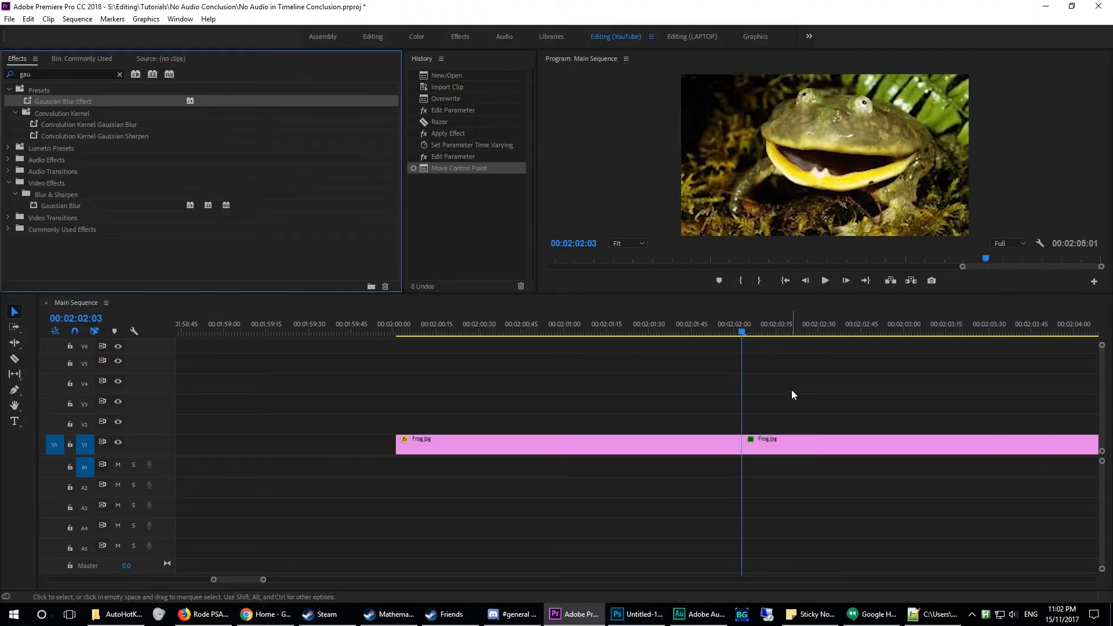